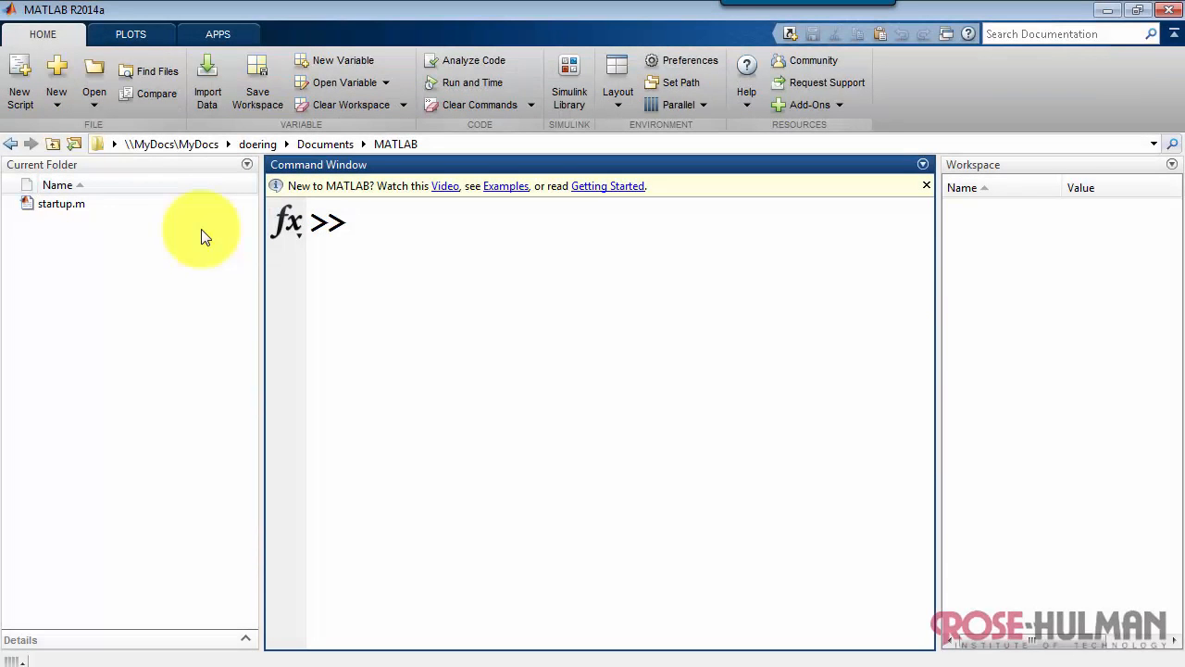
- Print 'hello' with fprintf, first without a line break, then with a trailing \n
{"action": "type", "text": "fprintf"}
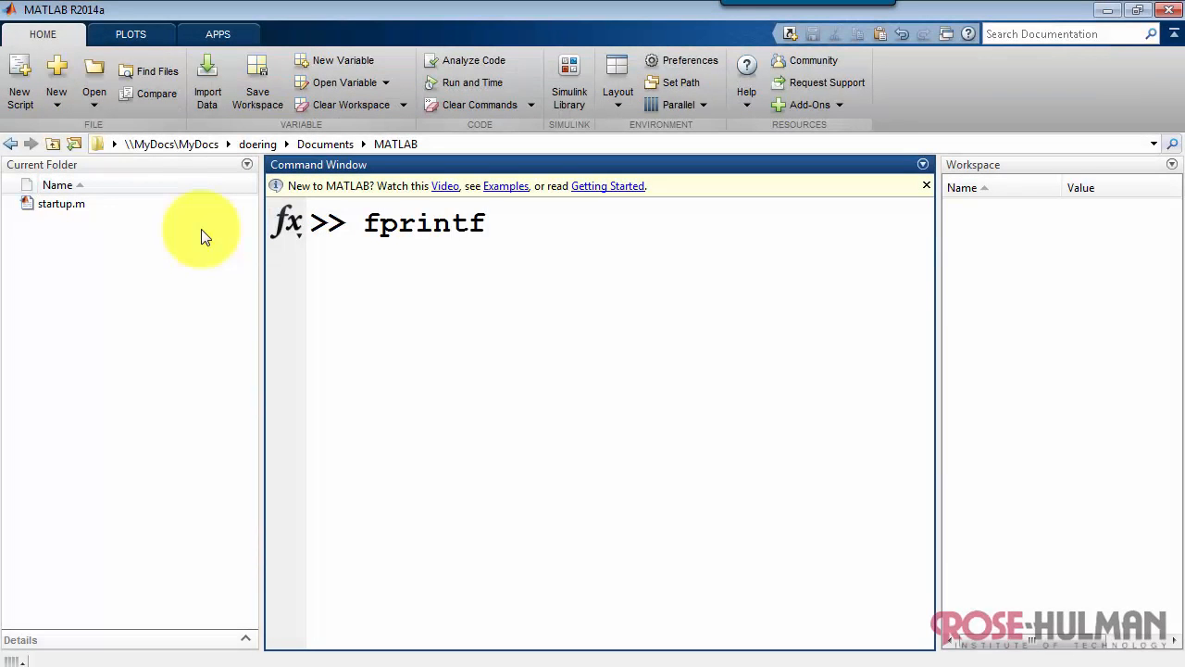
{"action": "type", "text": "('hello"}
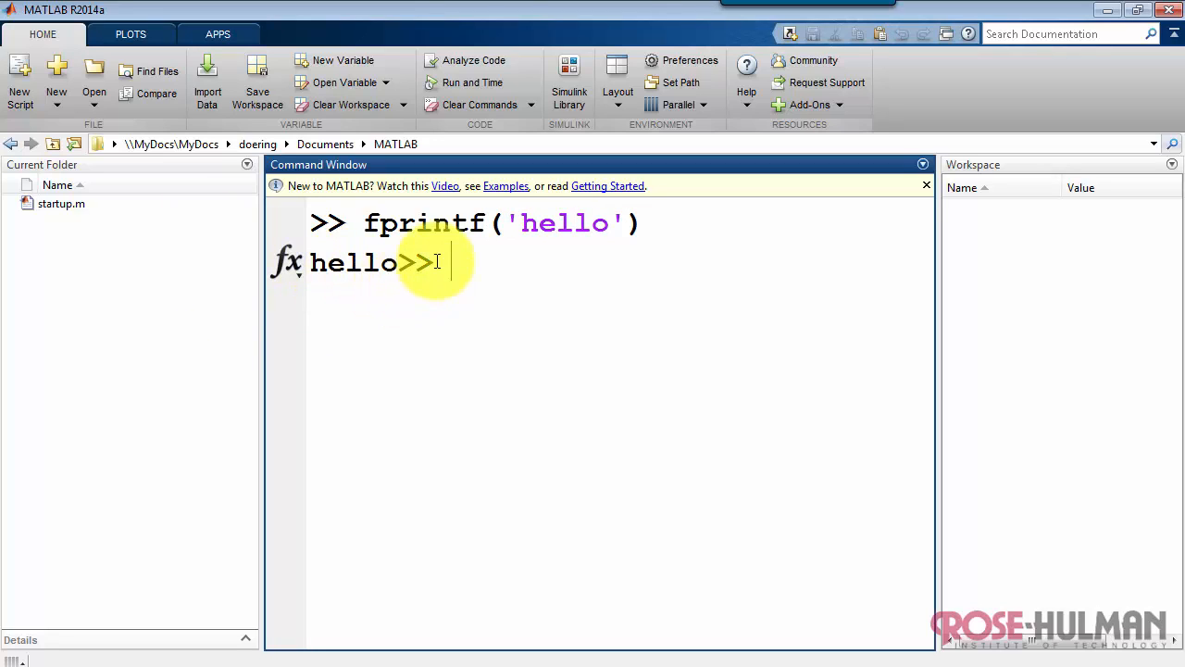
{"action": "key", "text": "enter"}
{"action": "type", "text": "fprintf('hello"}
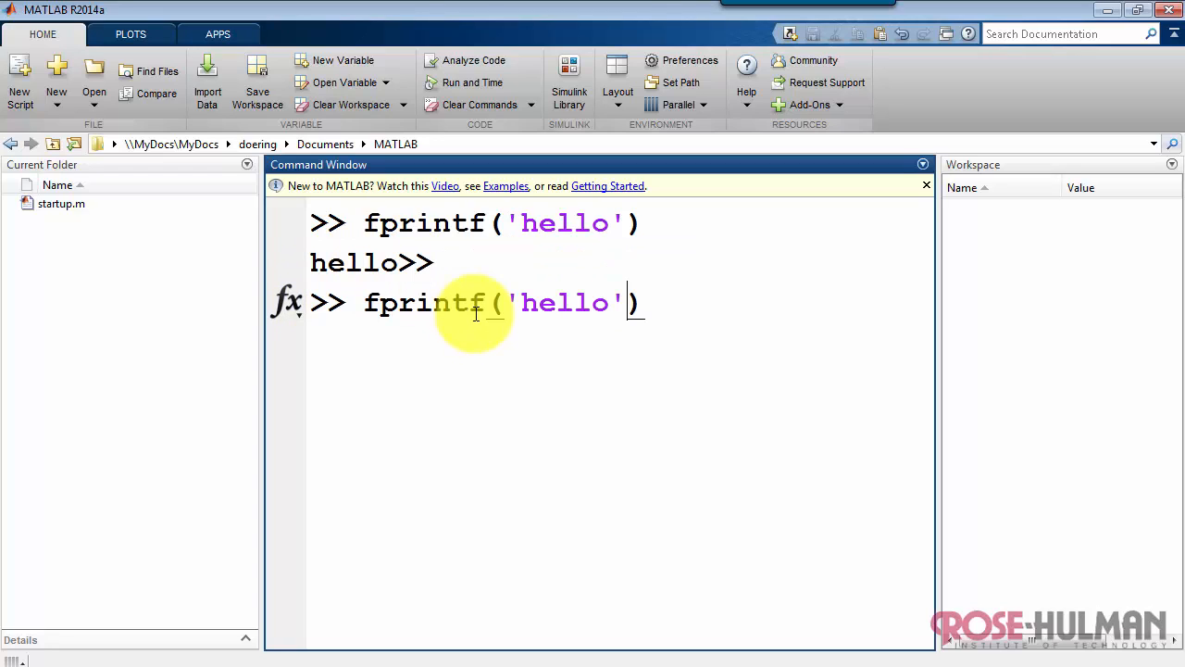
{"action": "type", "text": "\\n"}
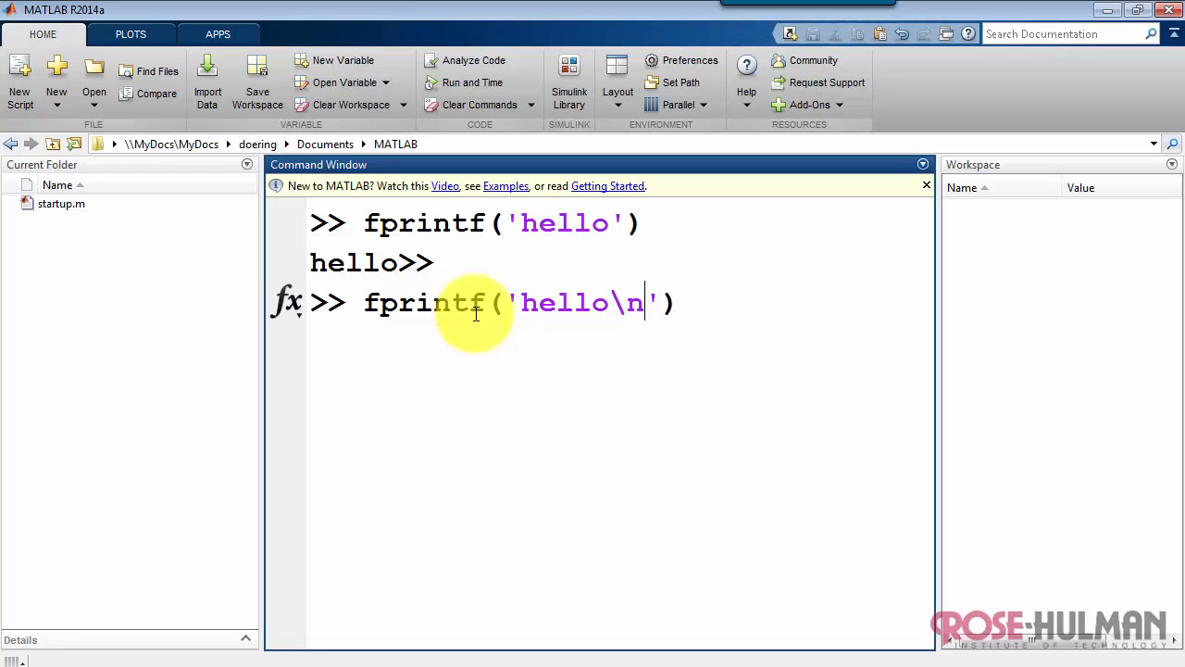
{"action": "key", "text": "enter"}
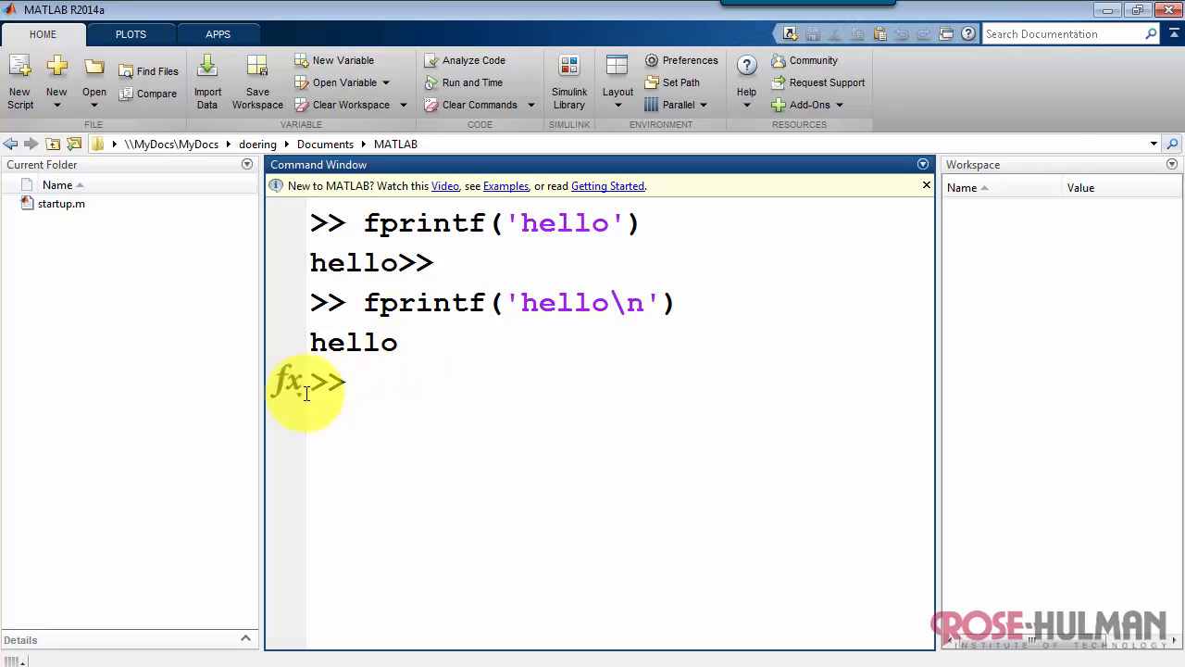
{"action": "mouse_move", "coordinate": [180, 386]}
{"action": "type", "text": "fprintf('"}
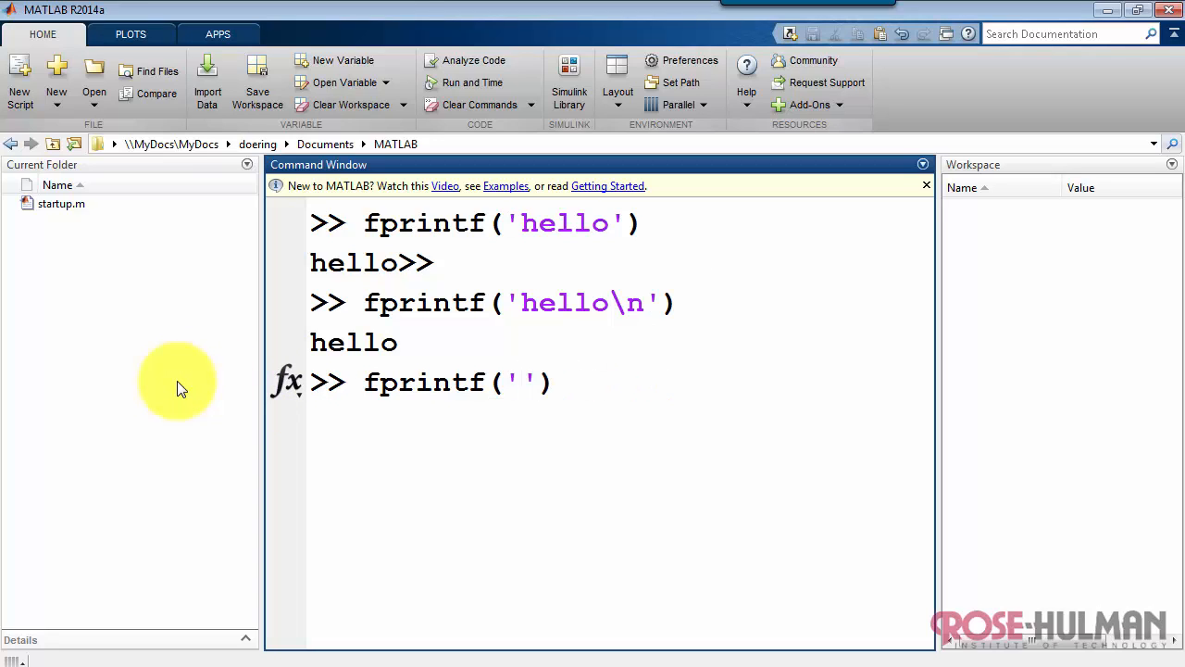
- Run fprintf('the first digit of %s','pi') to print 'the first digit of pi'
{"action": "type", "text": "the first dig"}
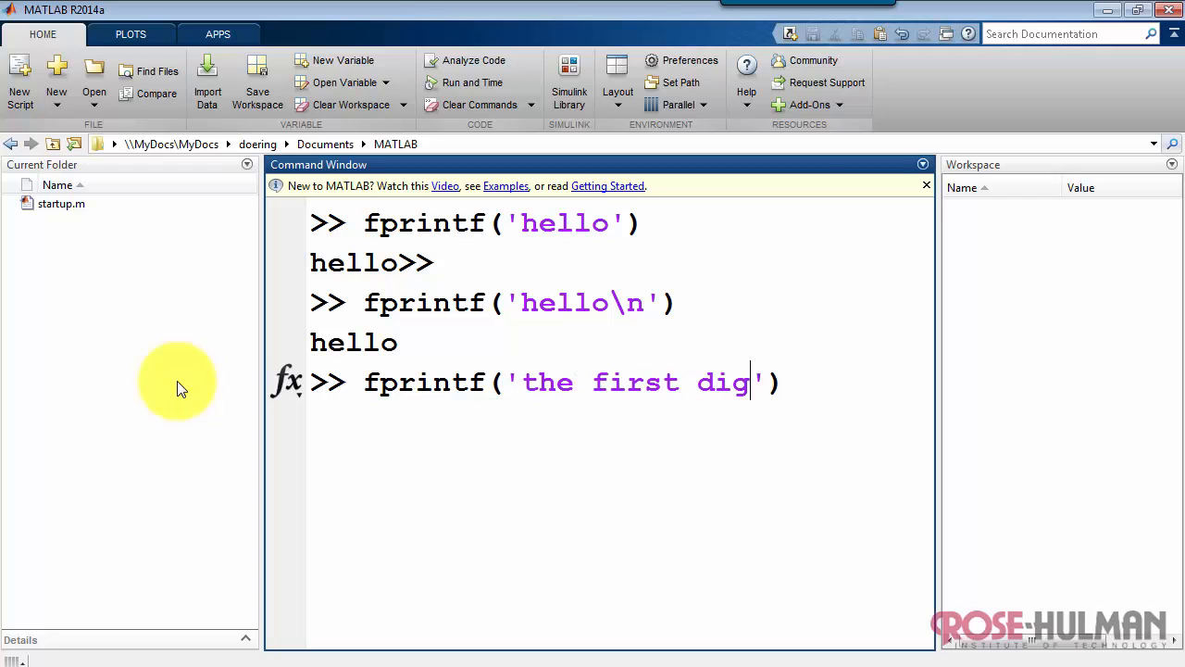
{"action": "type", "text": "it of"}
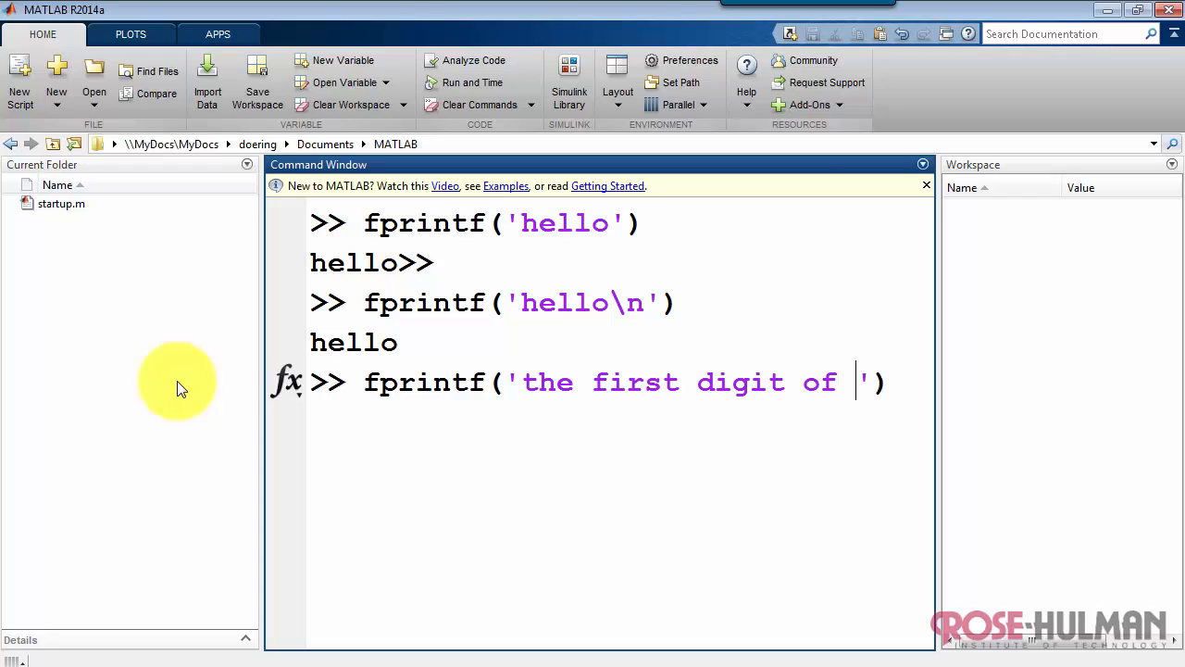
{"action": "type", "text": "%s"}
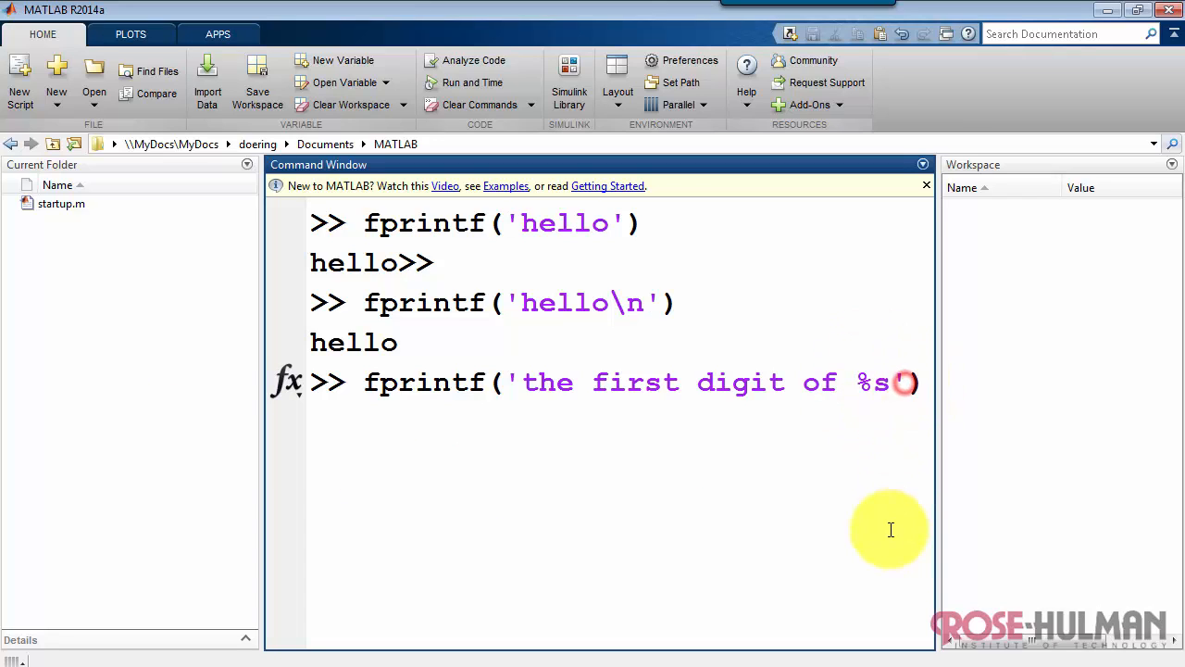
{"action": "type", "text": "',"}
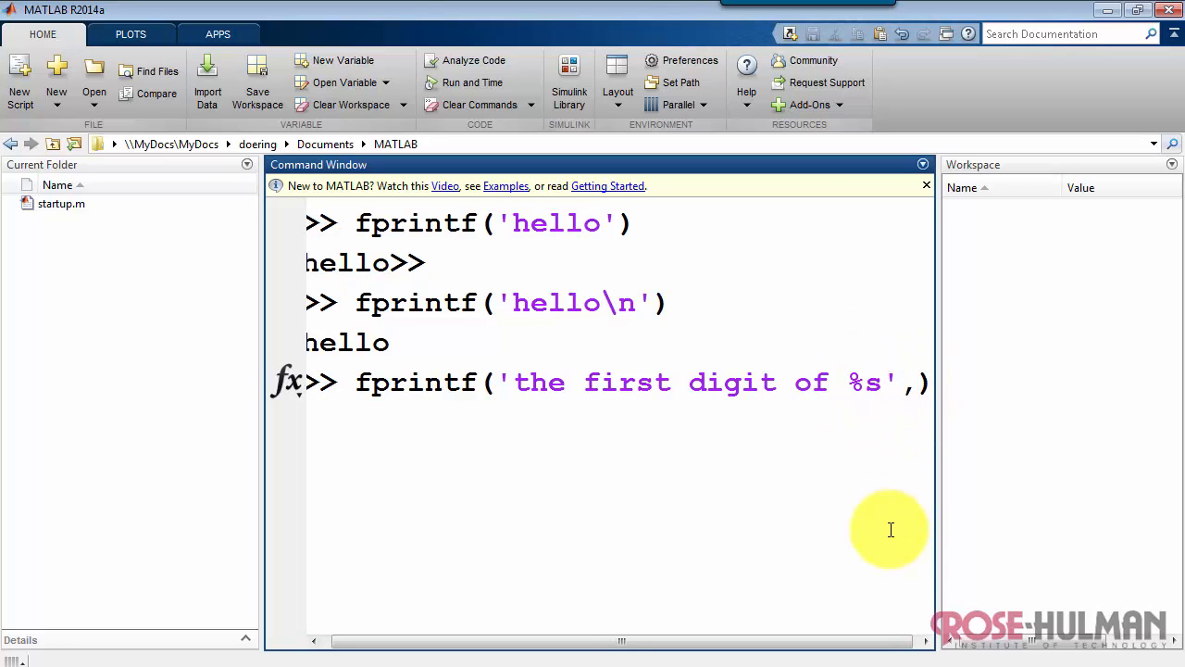
{"action": "type", "text": "'pi'"}
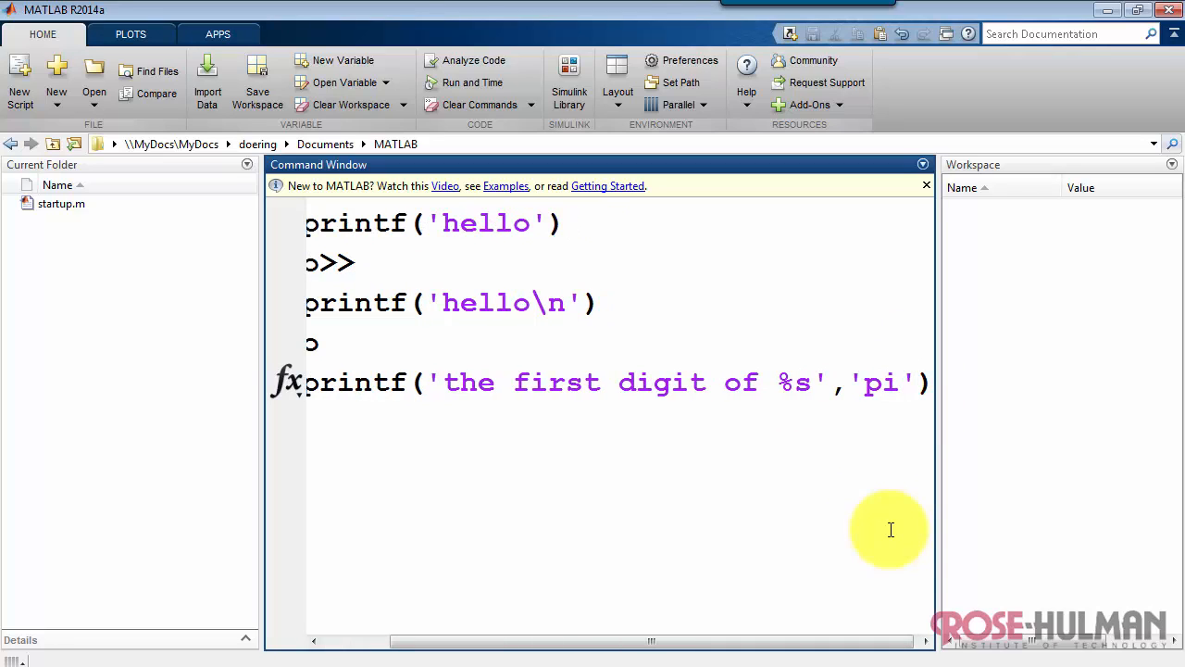
{"action": "mouse_move", "coordinate": [865, 411]}
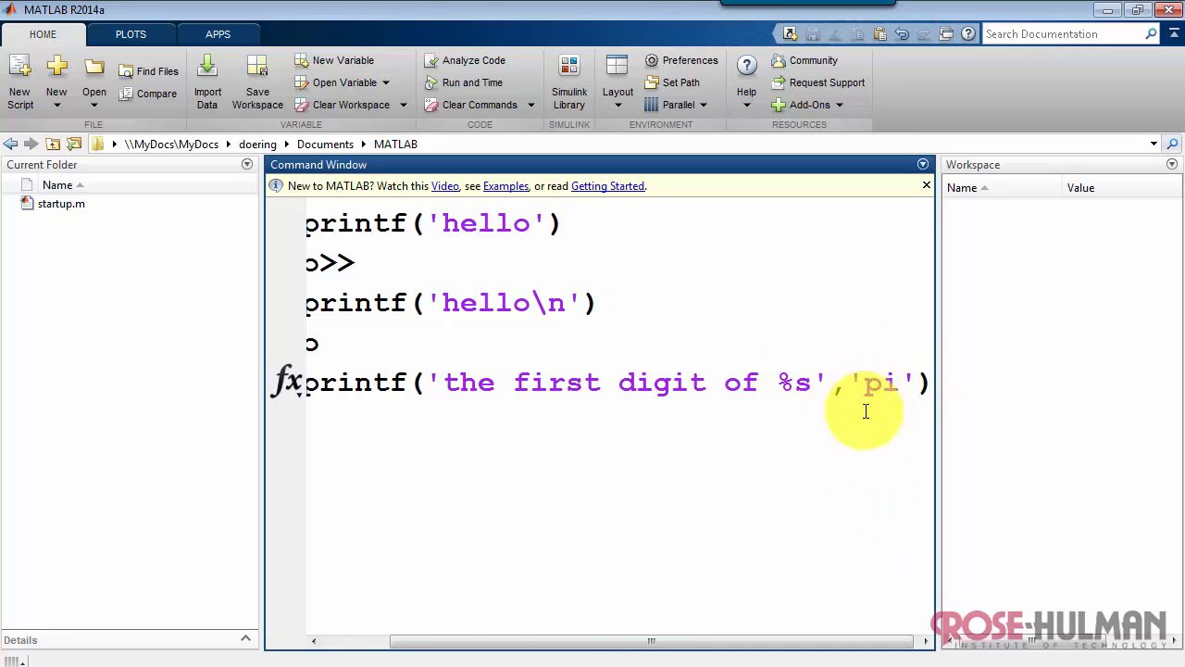
{"action": "key", "text": "enter"}
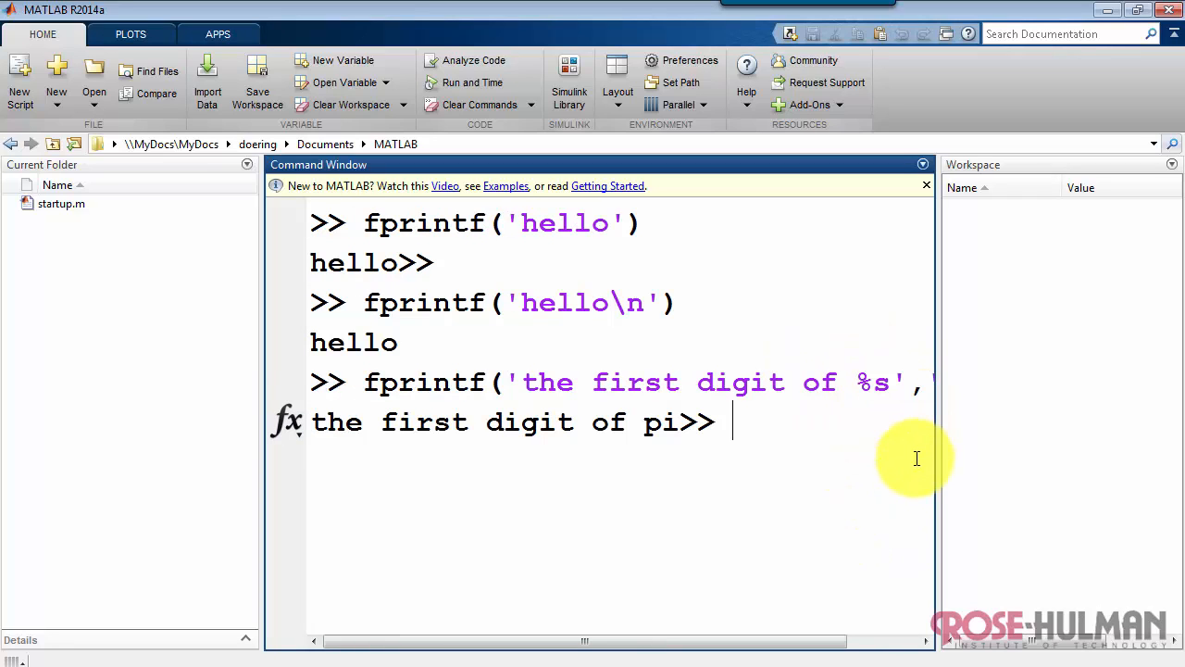
{"action": "mouse_move", "coordinate": [599, 433]}
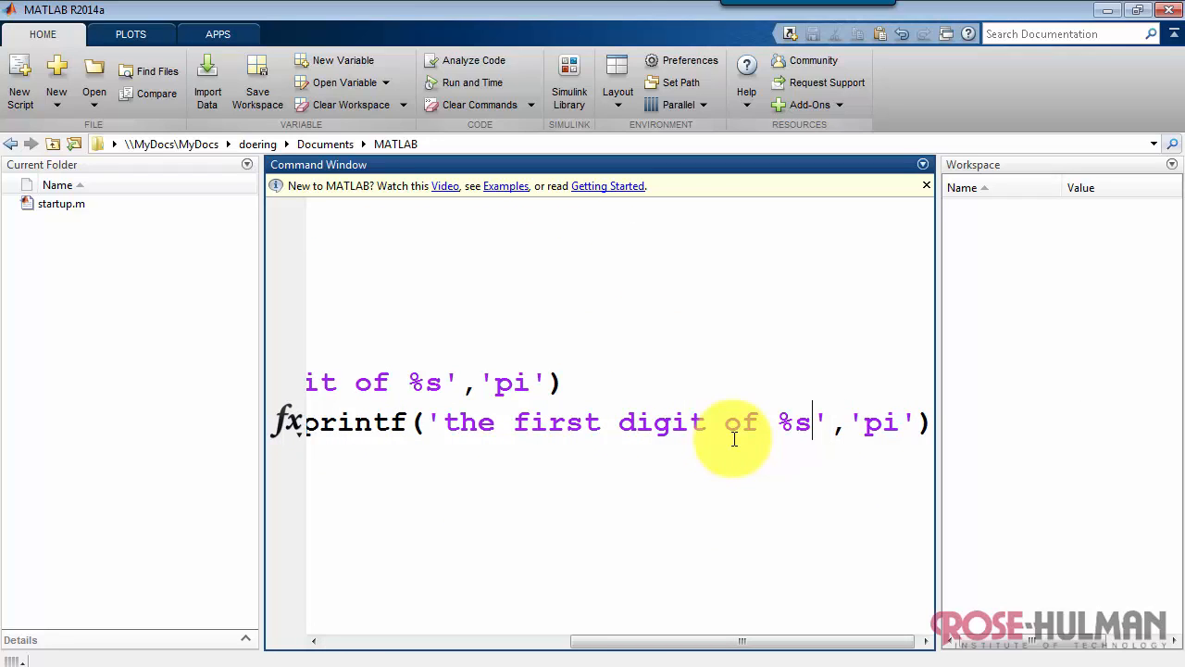
- Extend the command with =%f and is %d\n, filled by pi and floor(pi), and run it
{"action": "type", "text": "\\n"}
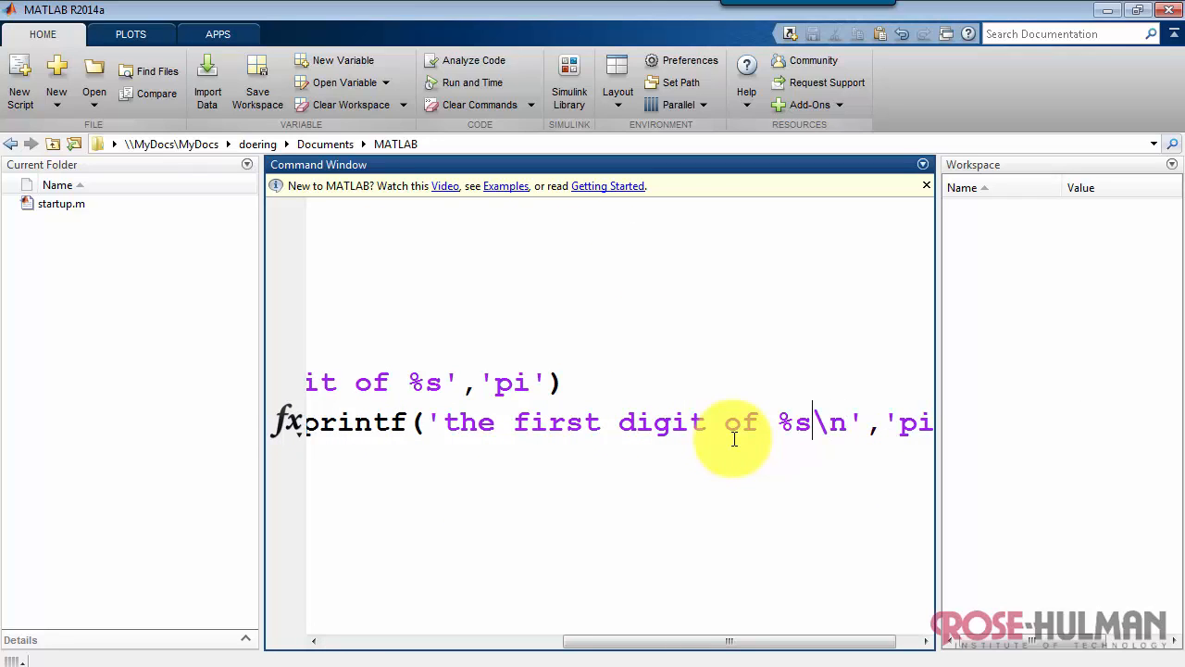
{"action": "type", "text": "="}
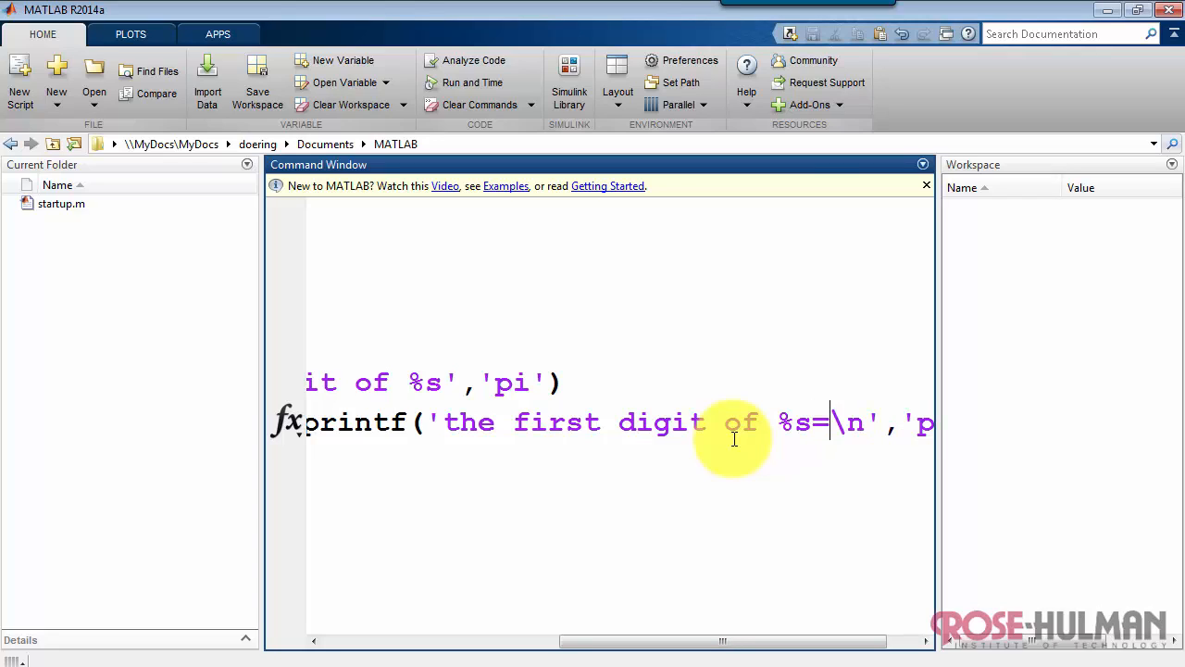
{"action": "type", "text": "%f"}
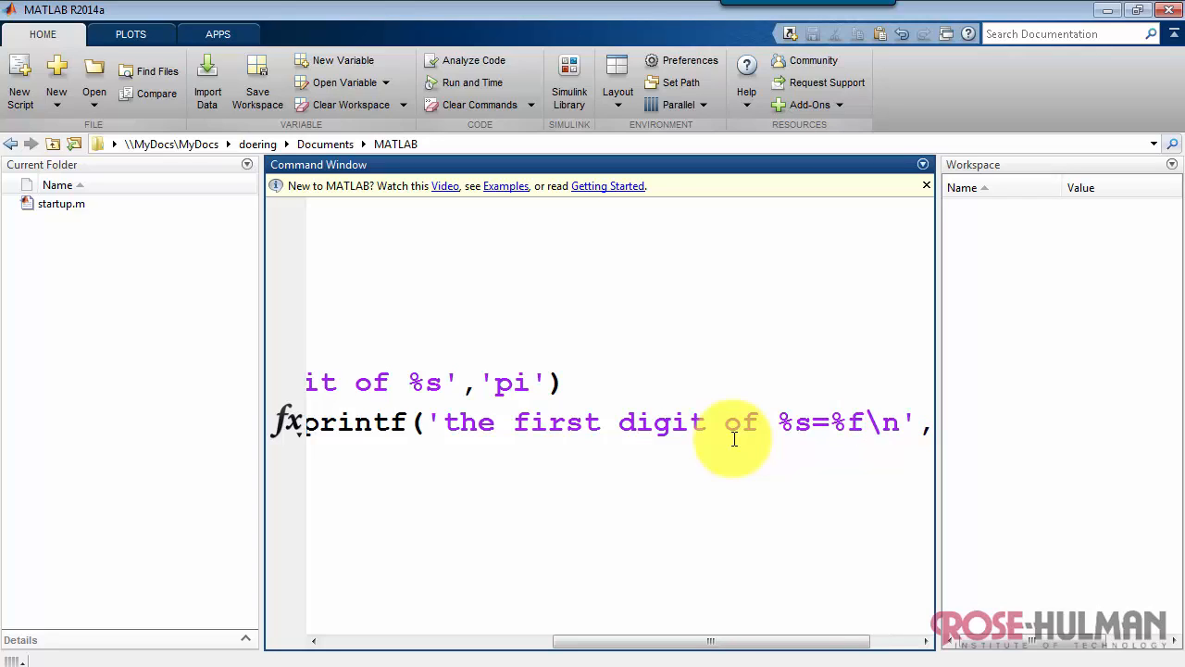
{"action": "type", "text": "is \\n"}
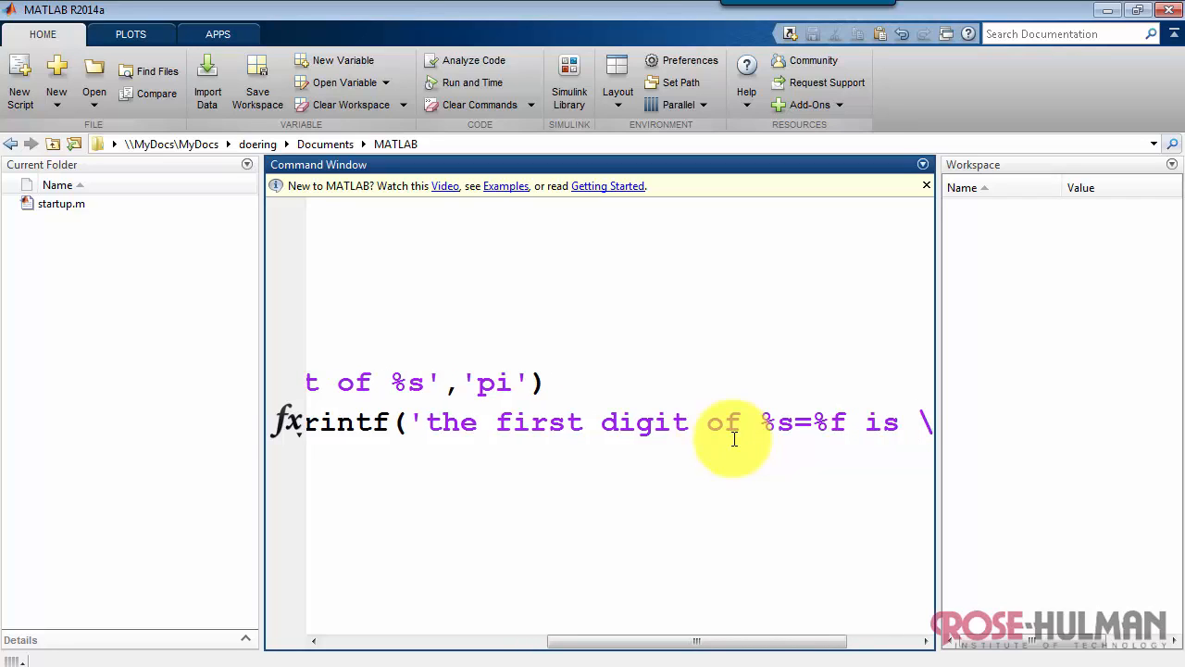
{"action": "type", "text": "%d"}
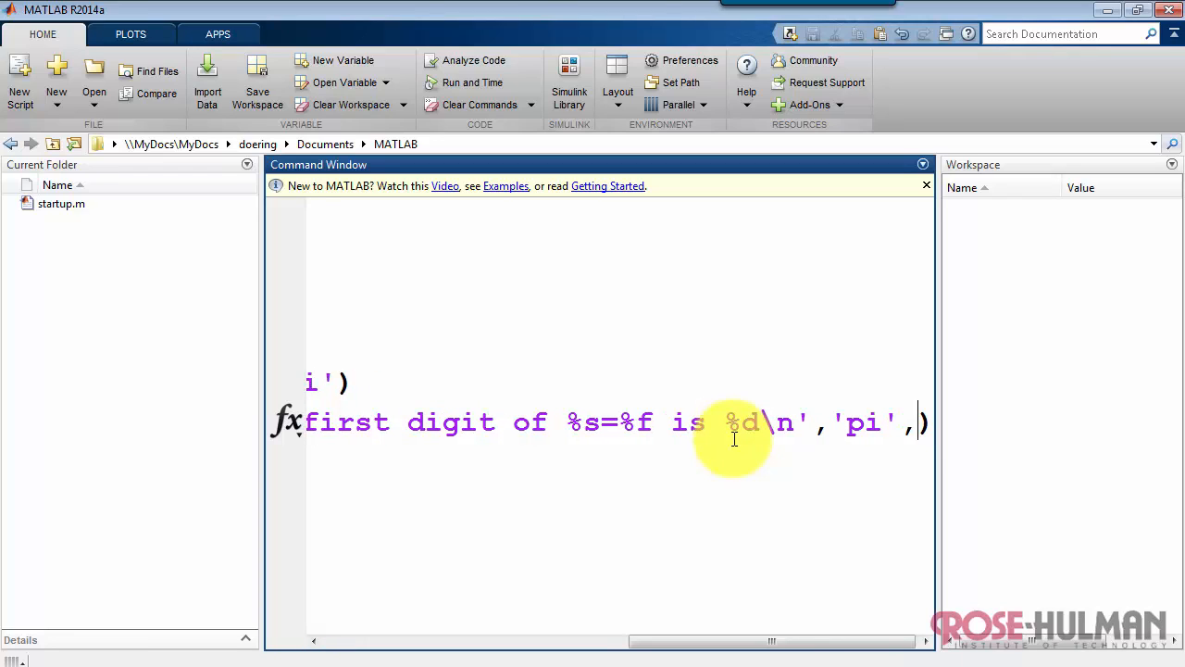
{"action": "type", "text": "pi)"}
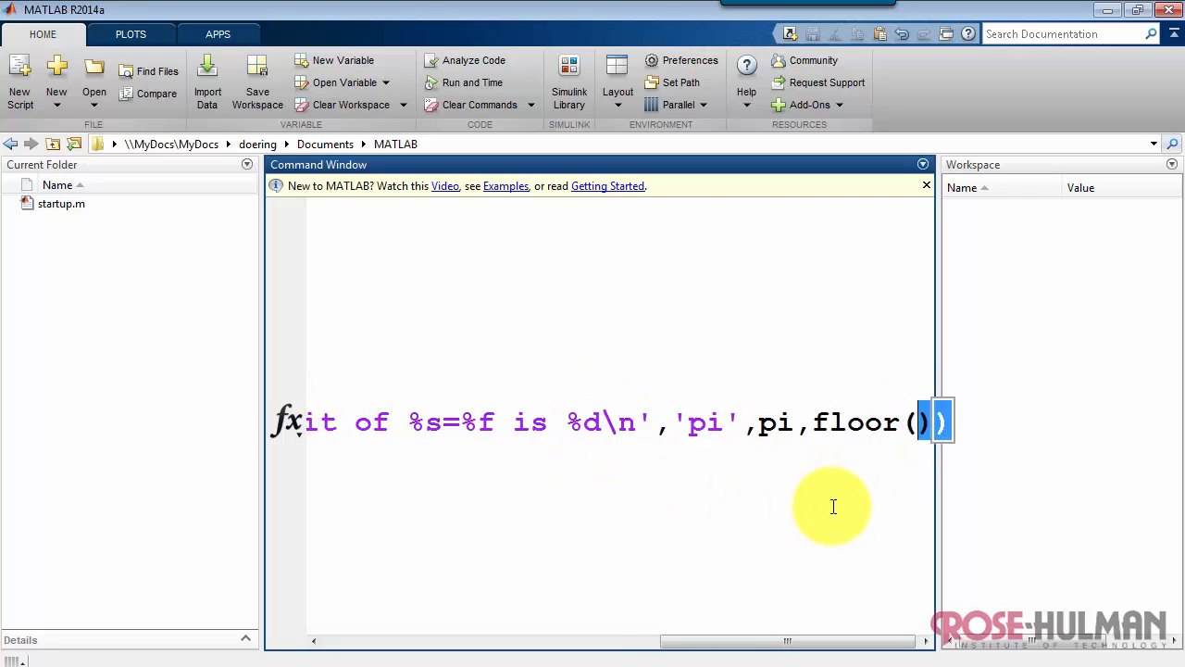
{"action": "type", "text": "pi"}
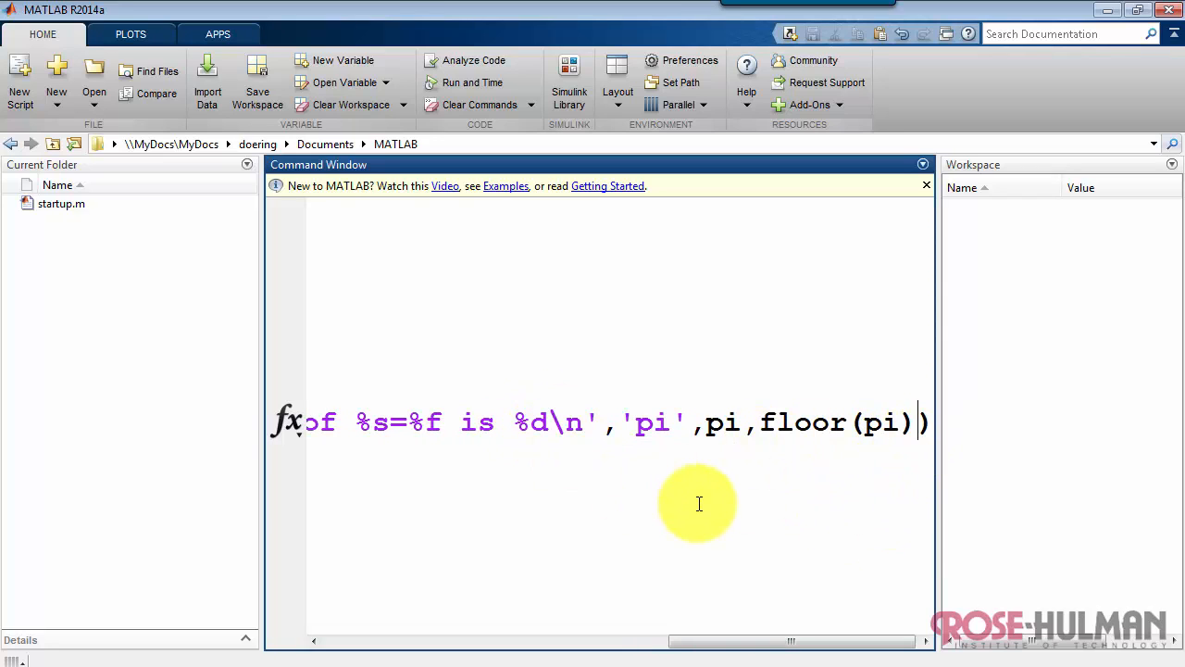
{"action": "key", "text": "enter"}
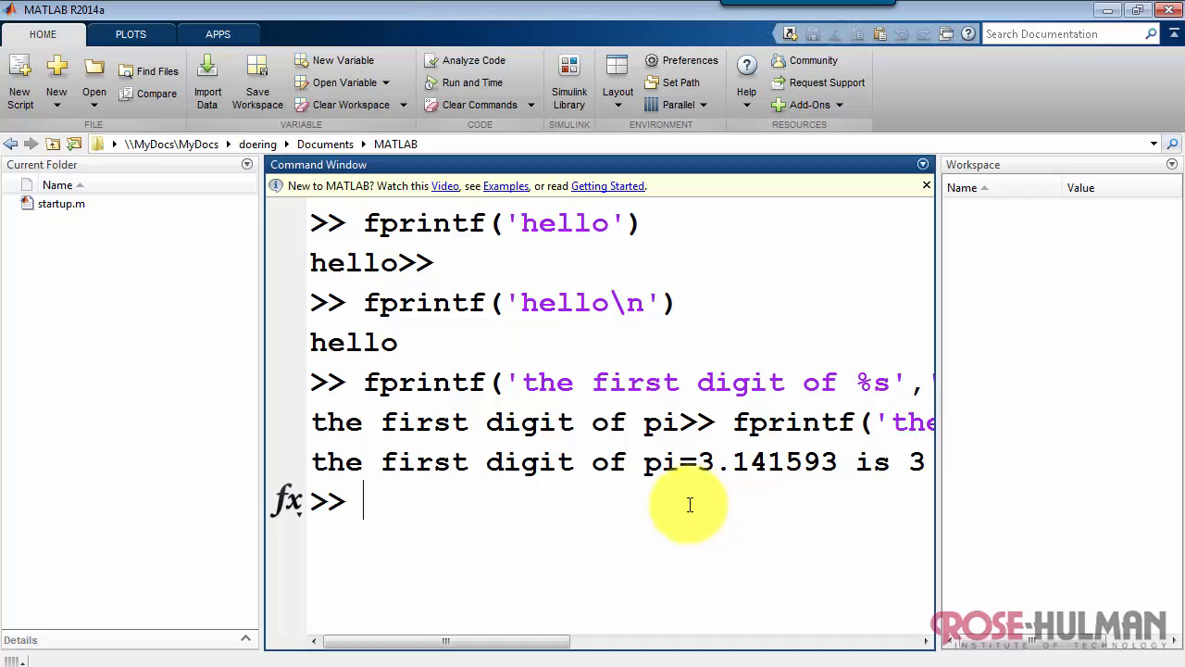
{"action": "mouse_move", "coordinate": [918, 477]}
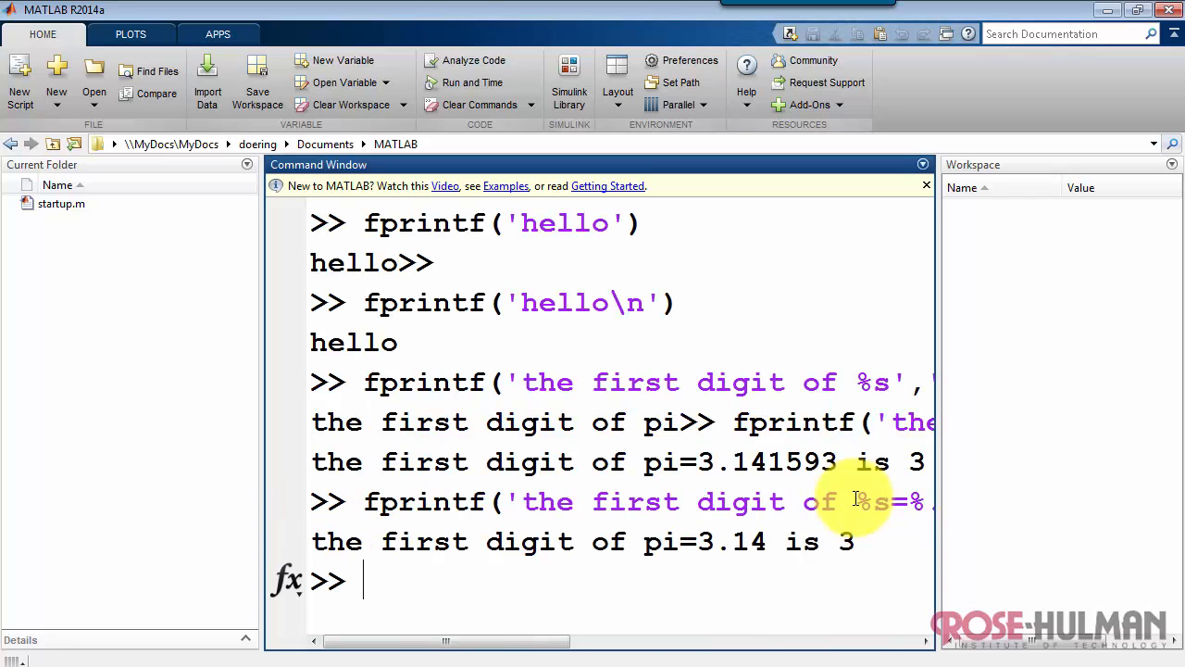
{"action": "mouse_move", "coordinate": [766, 555]}
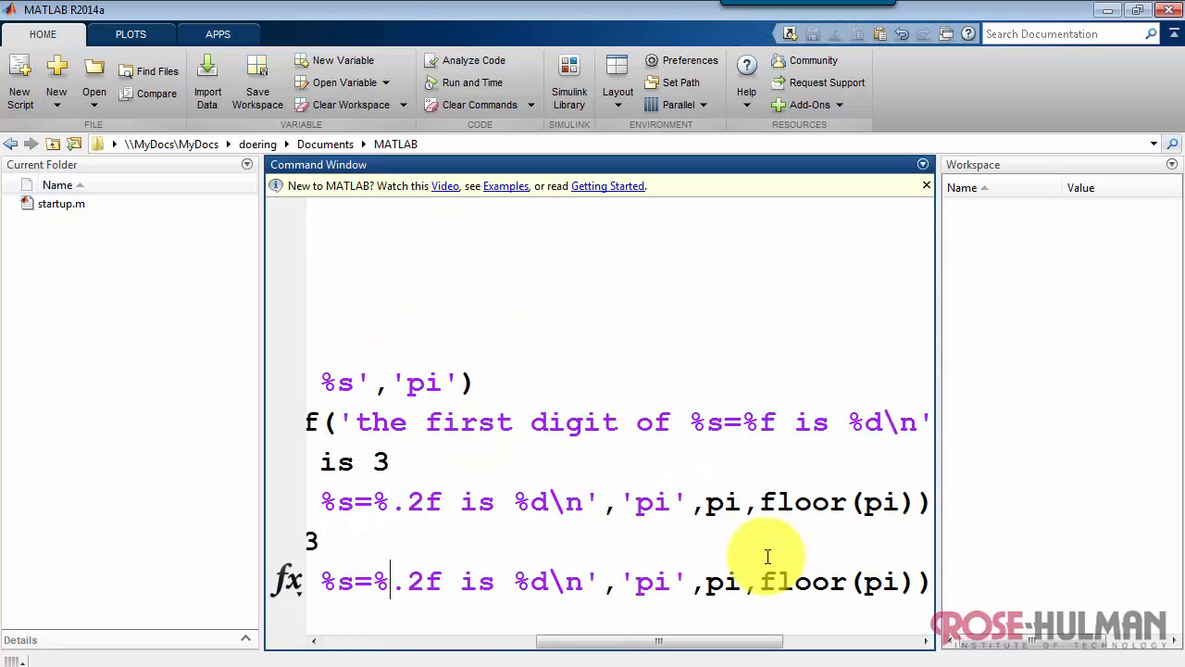
- Widen pi's format field from %.2f to %5.2f
{"action": "type", "text": "5"}
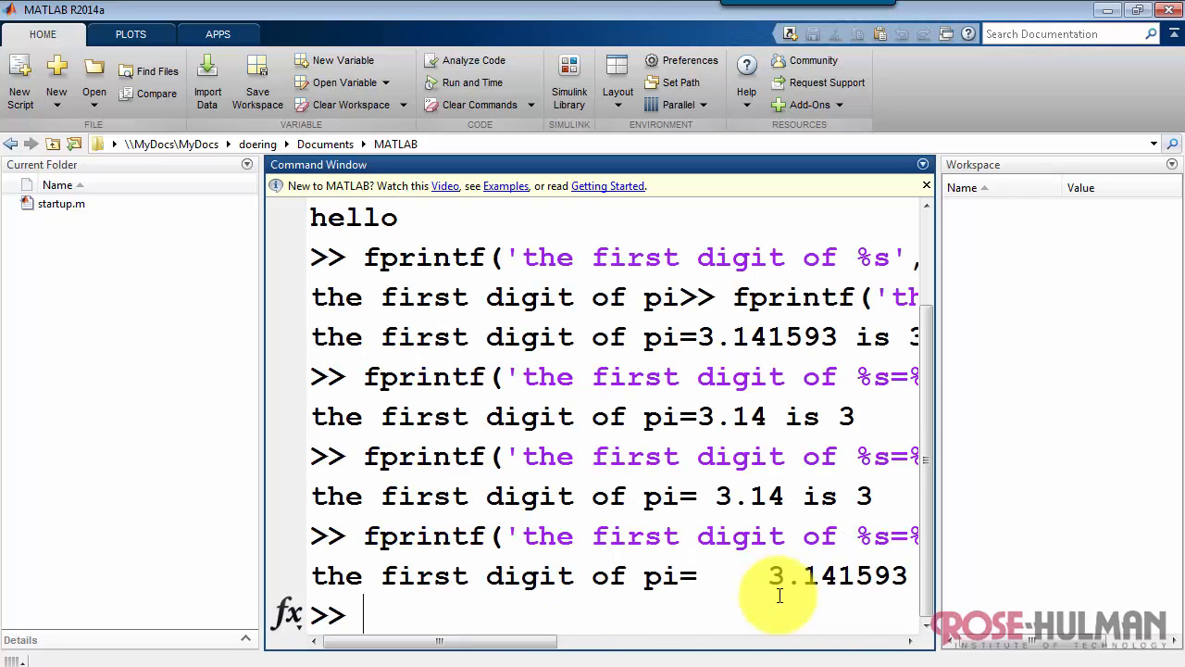
{"action": "mouse_move", "coordinate": [699, 598]}
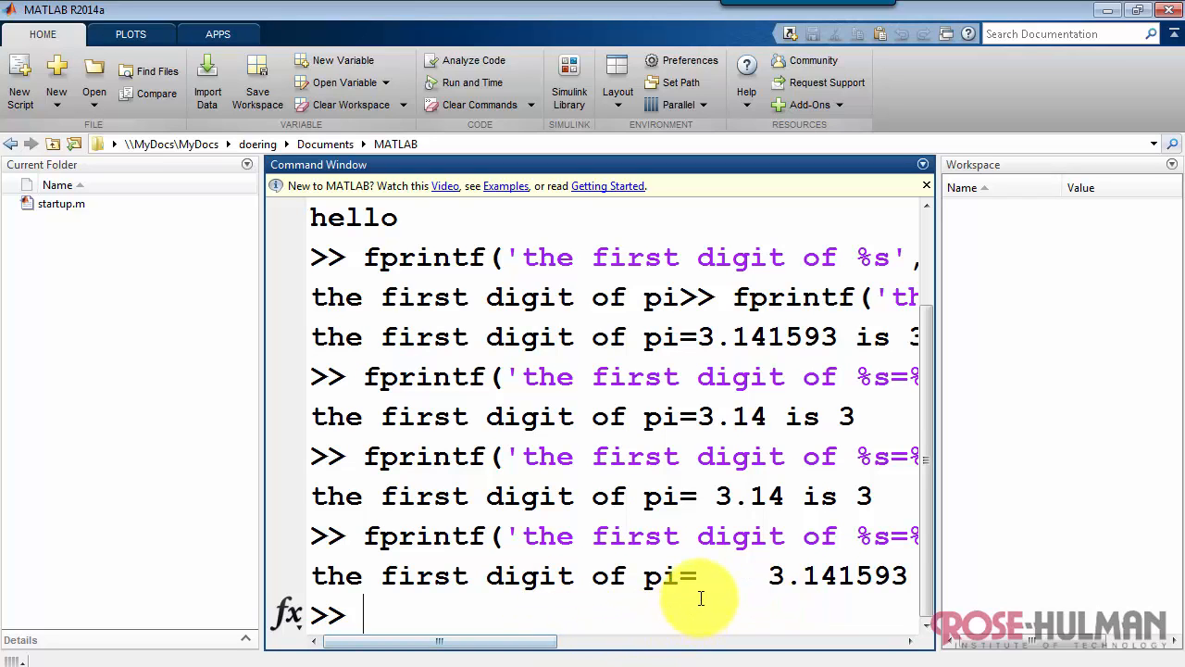
{"action": "mouse_move", "coordinate": [208, 569]}
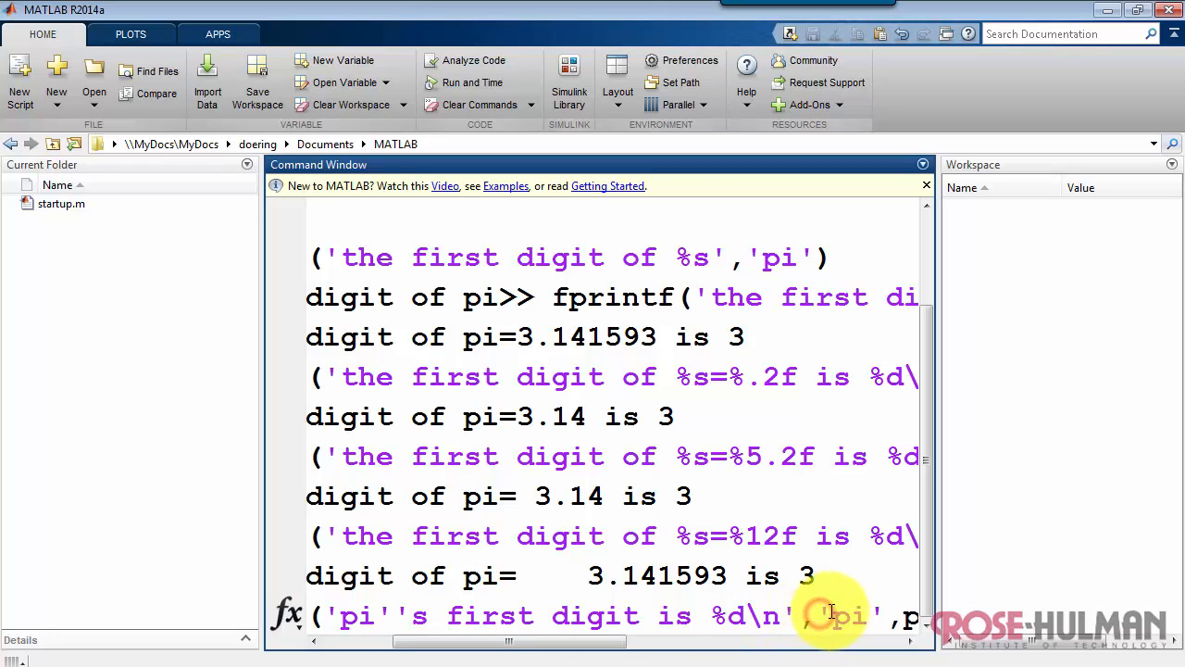
- Run fprintf('pi''s first digit is %d\n',floor(pi)) with the doubled apostrophe
{"action": "key", "text": "enter"}
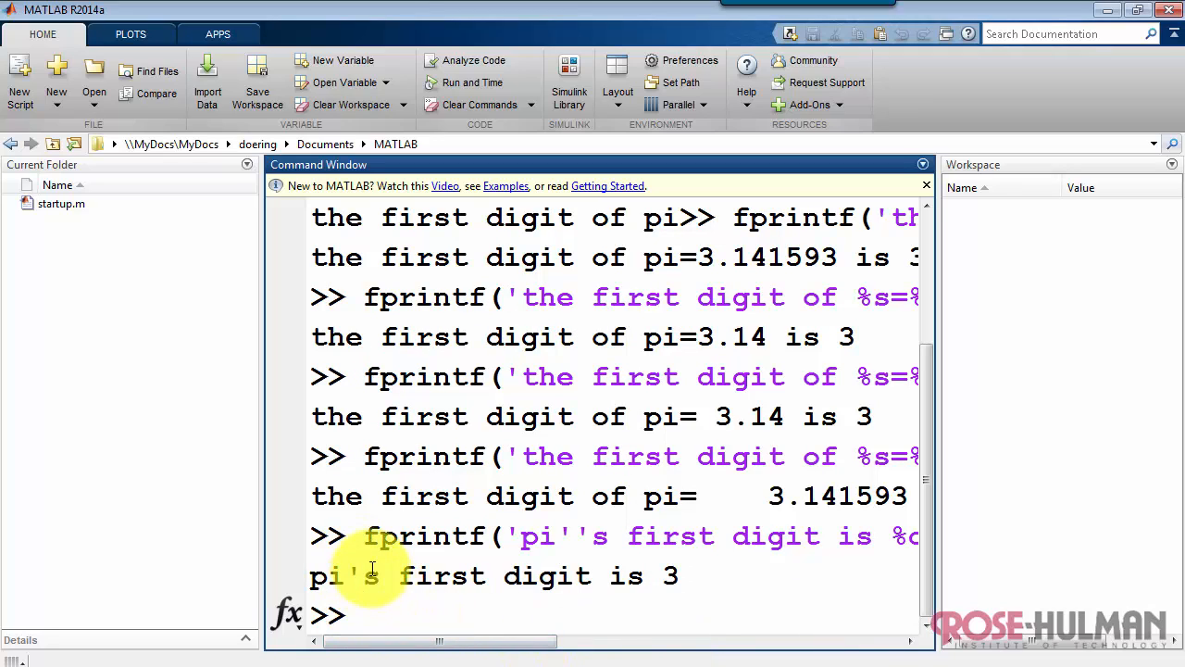
{"action": "mouse_move", "coordinate": [824, 615]}
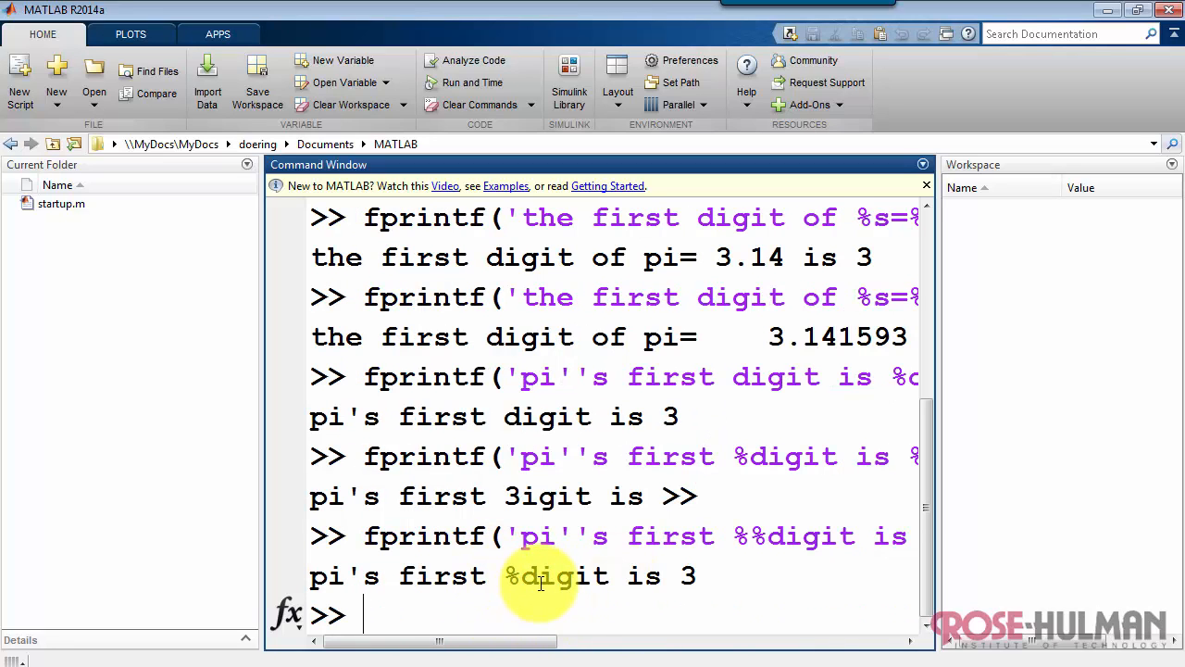
{"action": "mouse_move", "coordinate": [784, 605]}
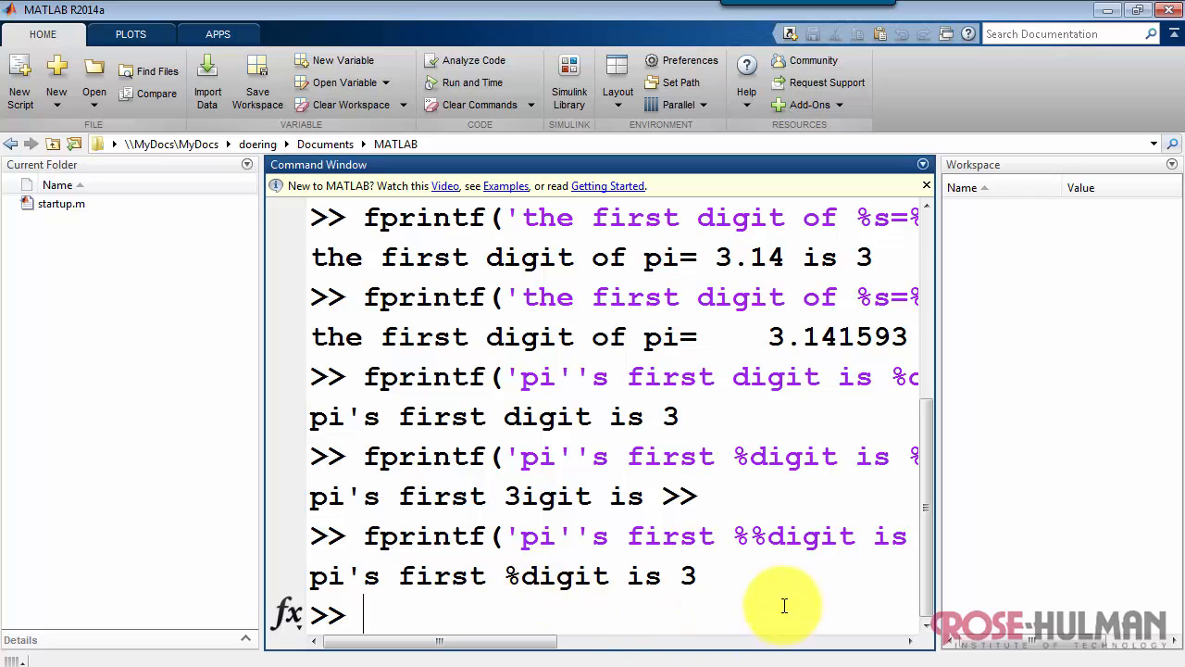
- Begin typing the helpwin command to call up fprintf's help
{"action": "type", "text": "helpwin"}
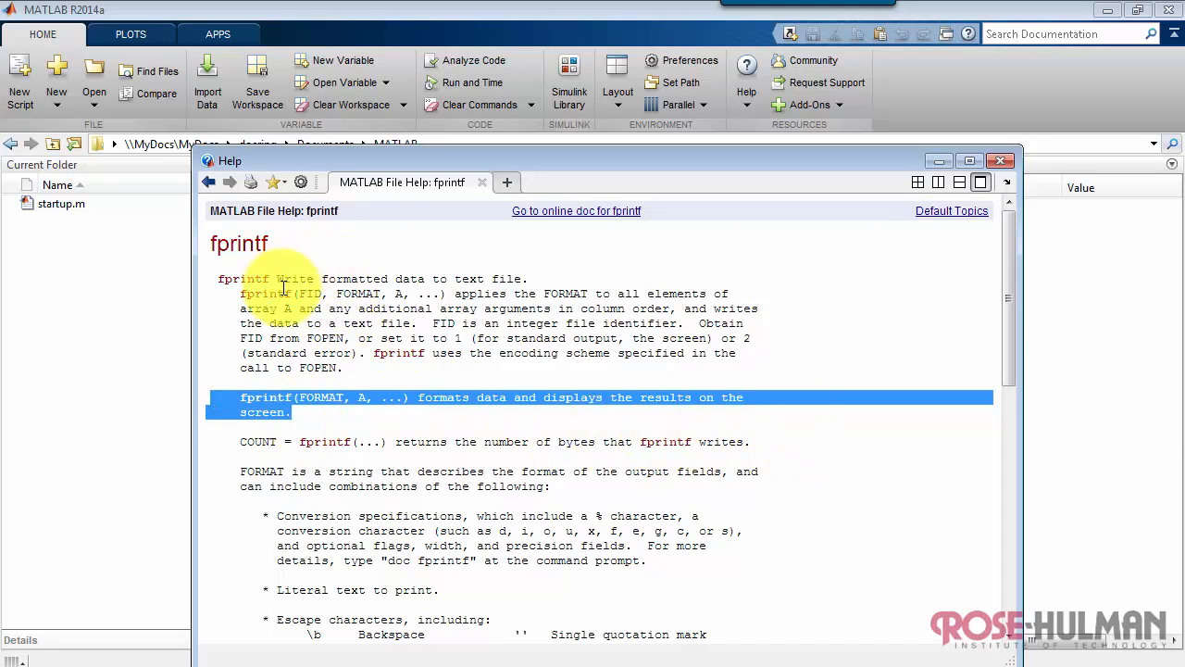
- Scroll down through the fprintf help's escape characters list and example
{"action": "scroll", "scroll_direction": "down", "scroll_amount": 3}
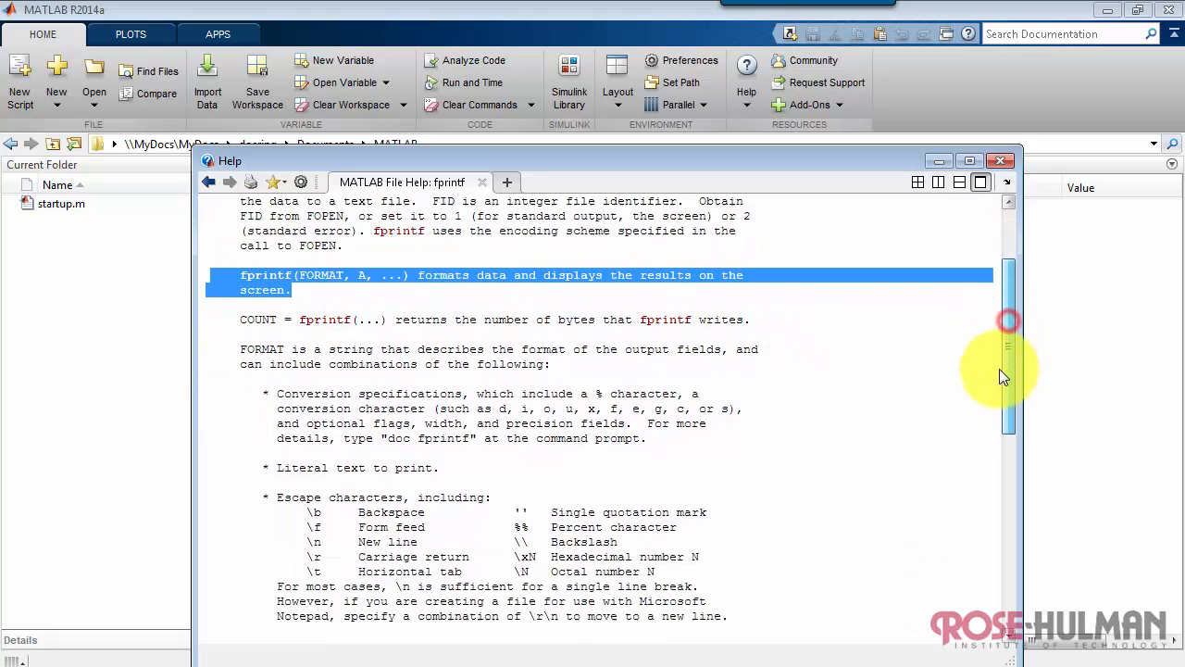
{"action": "scroll", "scroll_direction": "down", "scroll_amount": 3}
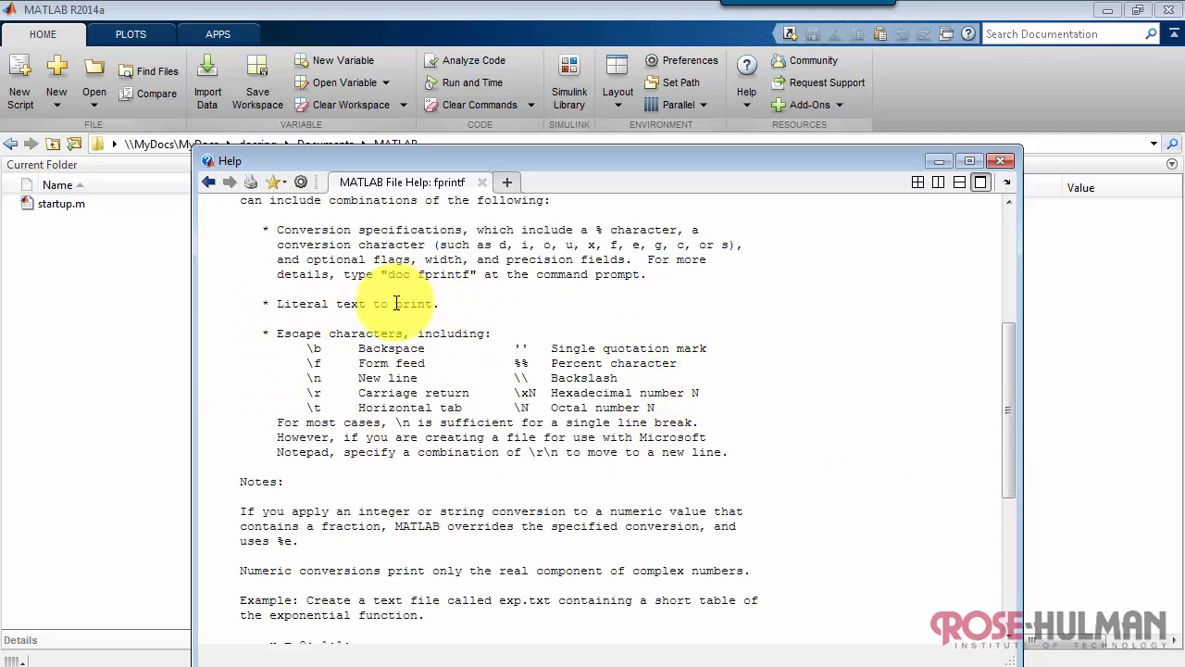
{"action": "mouse_move", "coordinate": [732, 357]}
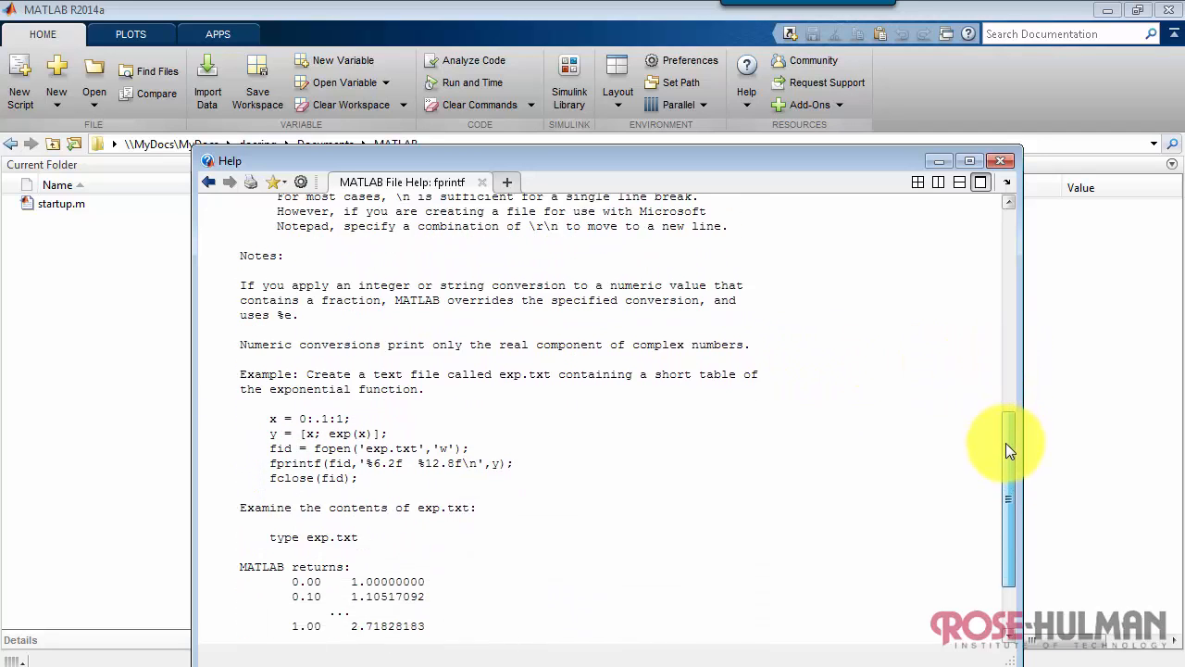
{"action": "scroll", "scroll_direction": "down", "scroll_amount": 3}
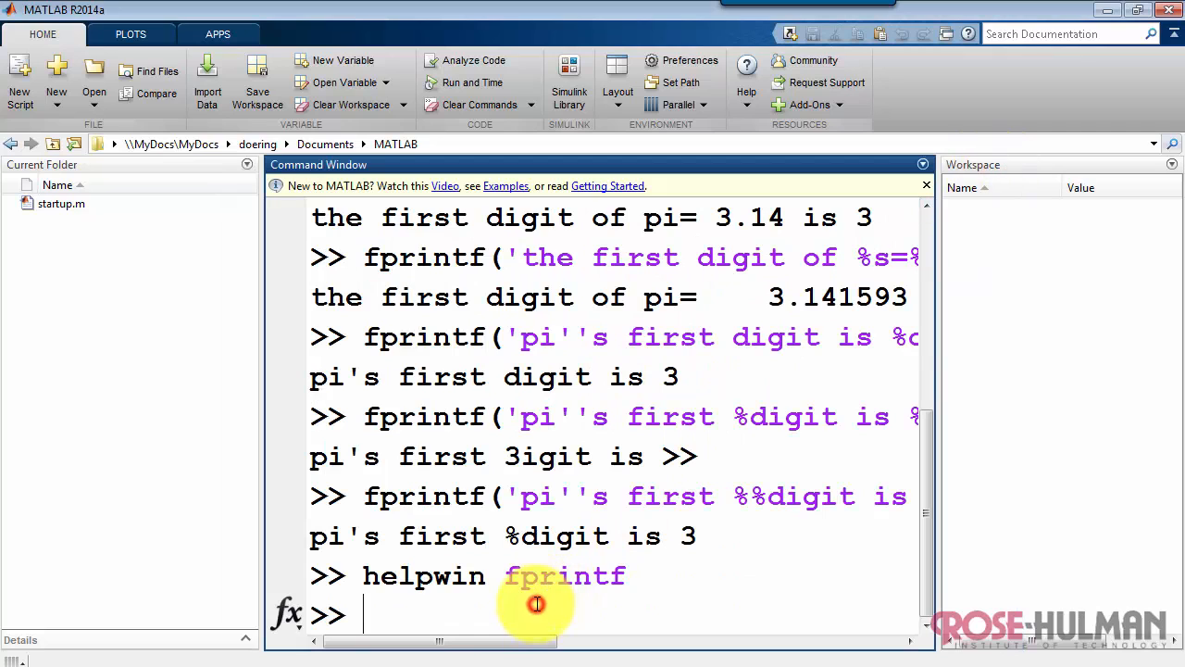
- Open the fprintf reference page with doc fprintf and scroll down toward More About
{"action": "type", "text": "doc fprintf"}
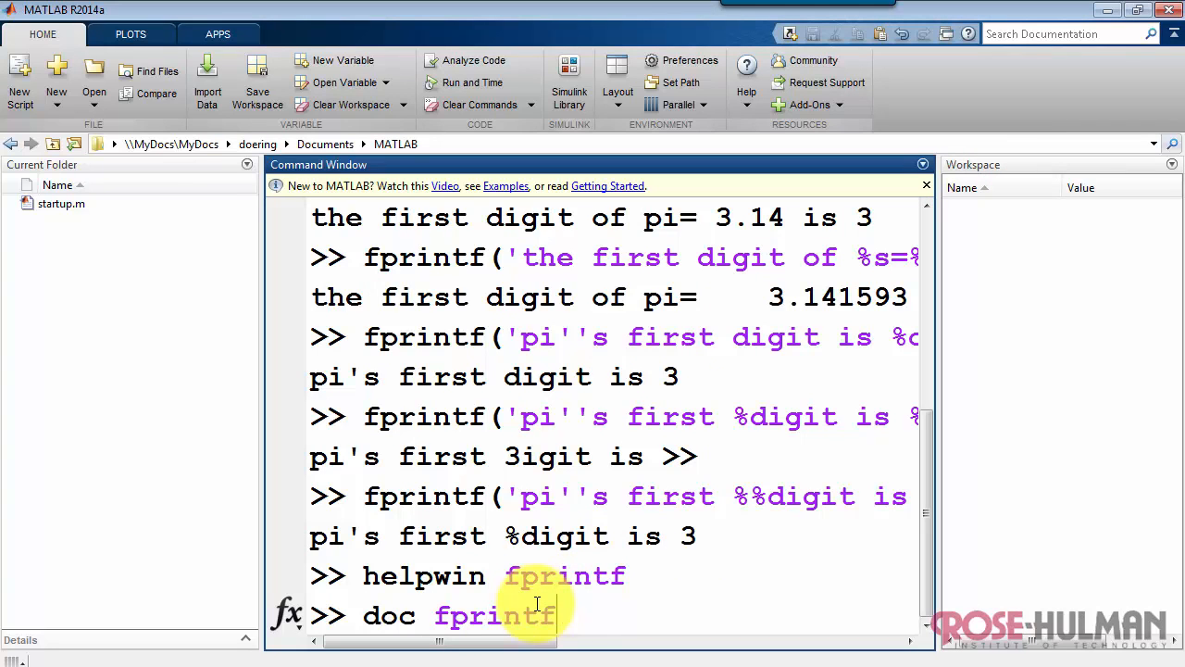
{"action": "key", "text": "enter"}
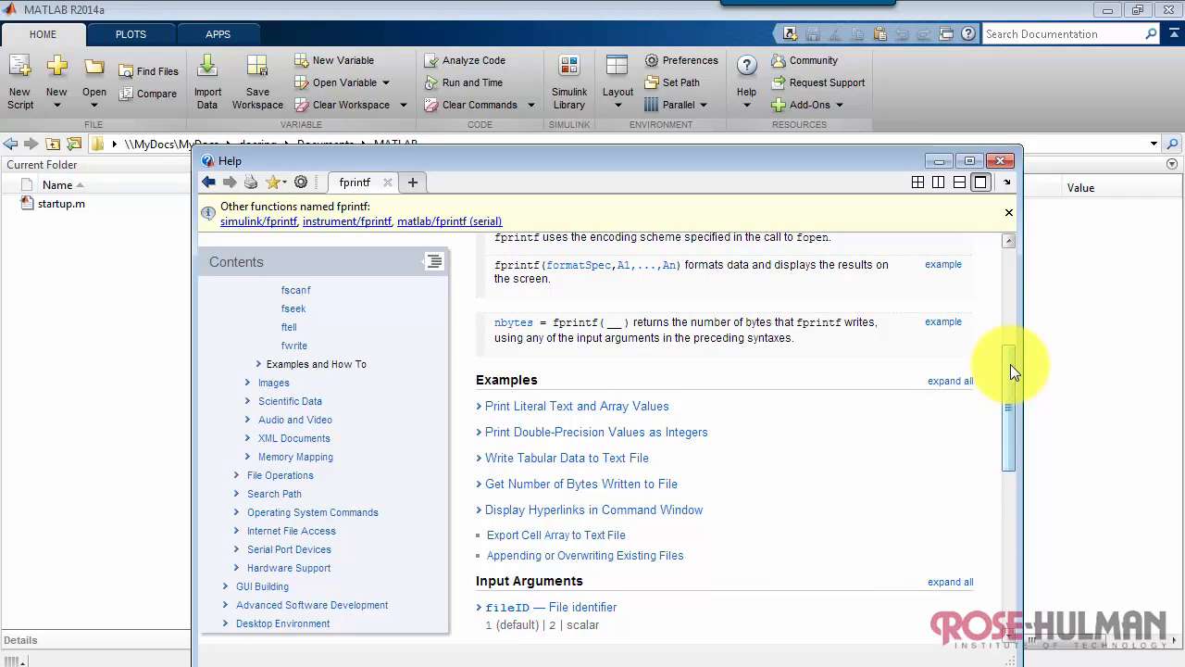
{"action": "scroll", "scroll_direction": "down", "scroll_amount": 3}
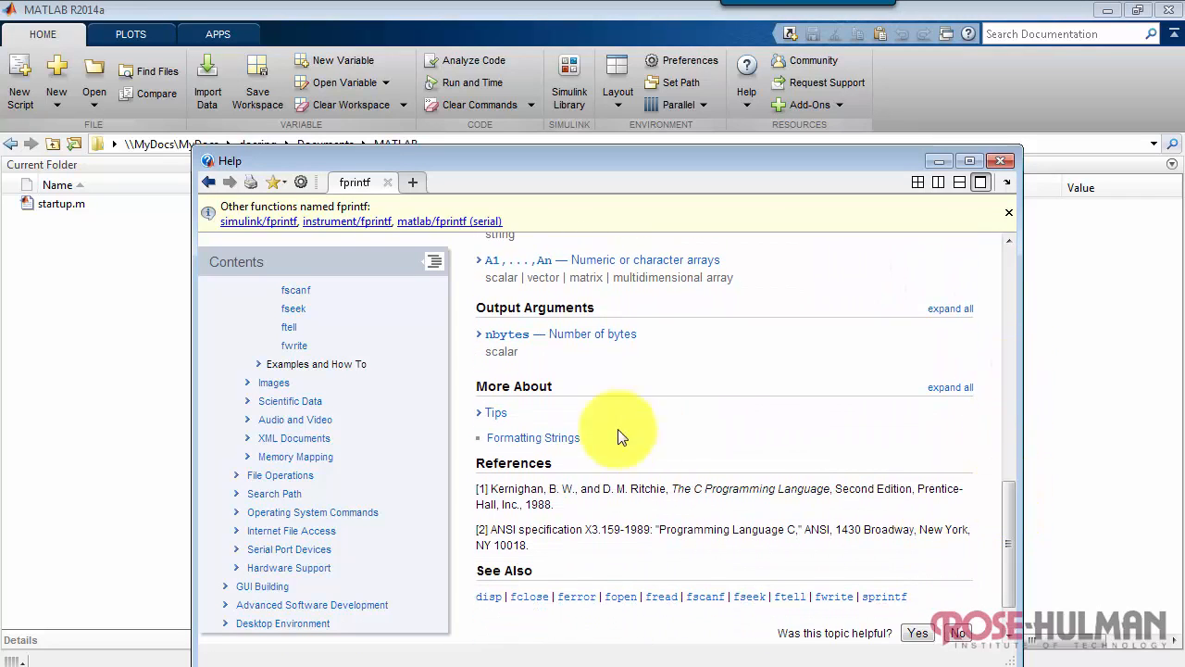
- Follow the Formatting Strings link and scroll down to the Special Characters table
{"action": "left_click", "coordinate": [532, 437]}
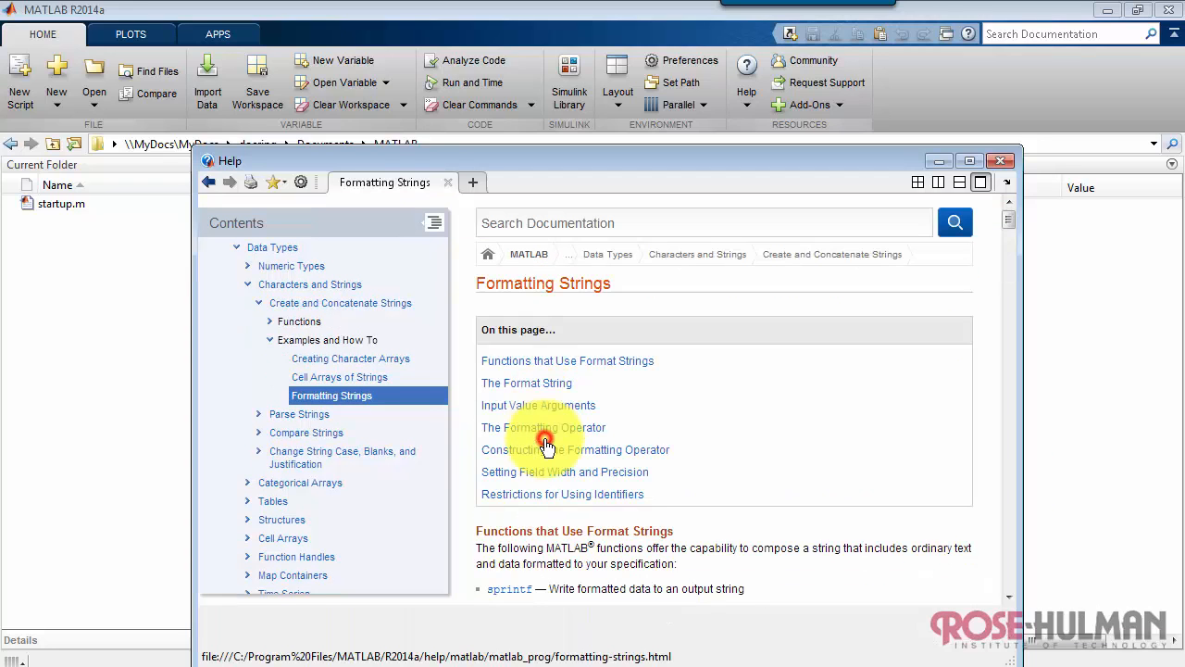
{"action": "scroll", "scroll_direction": "down", "scroll_amount": 3}
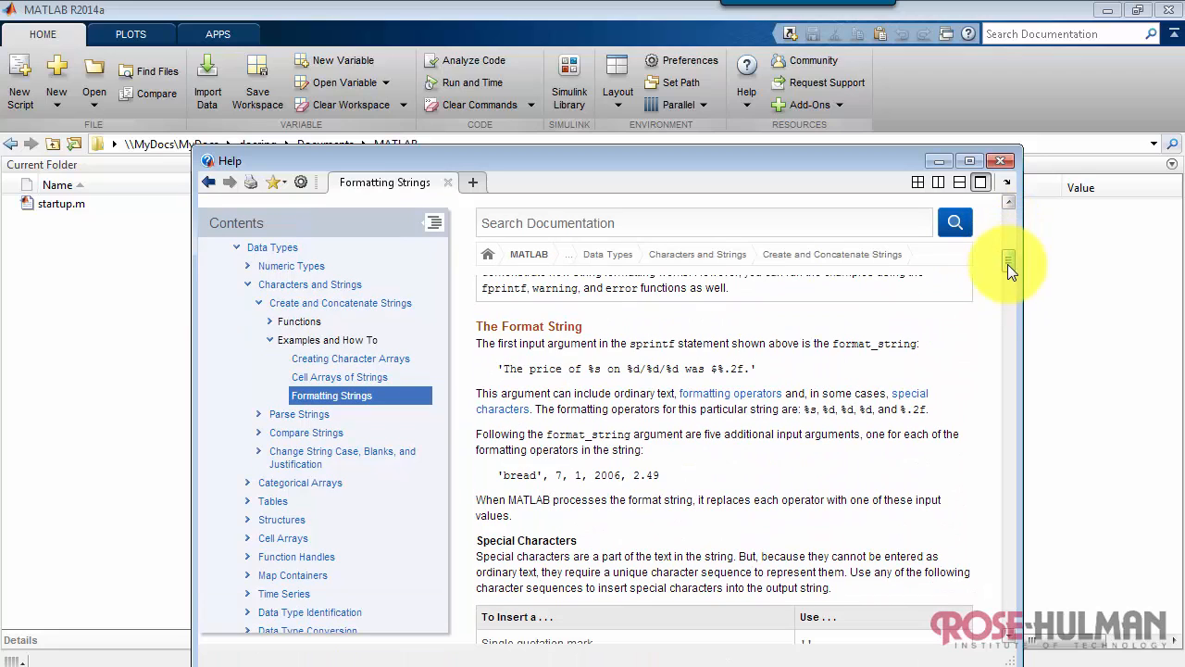
{"action": "scroll", "scroll_direction": "down", "scroll_amount": 3}
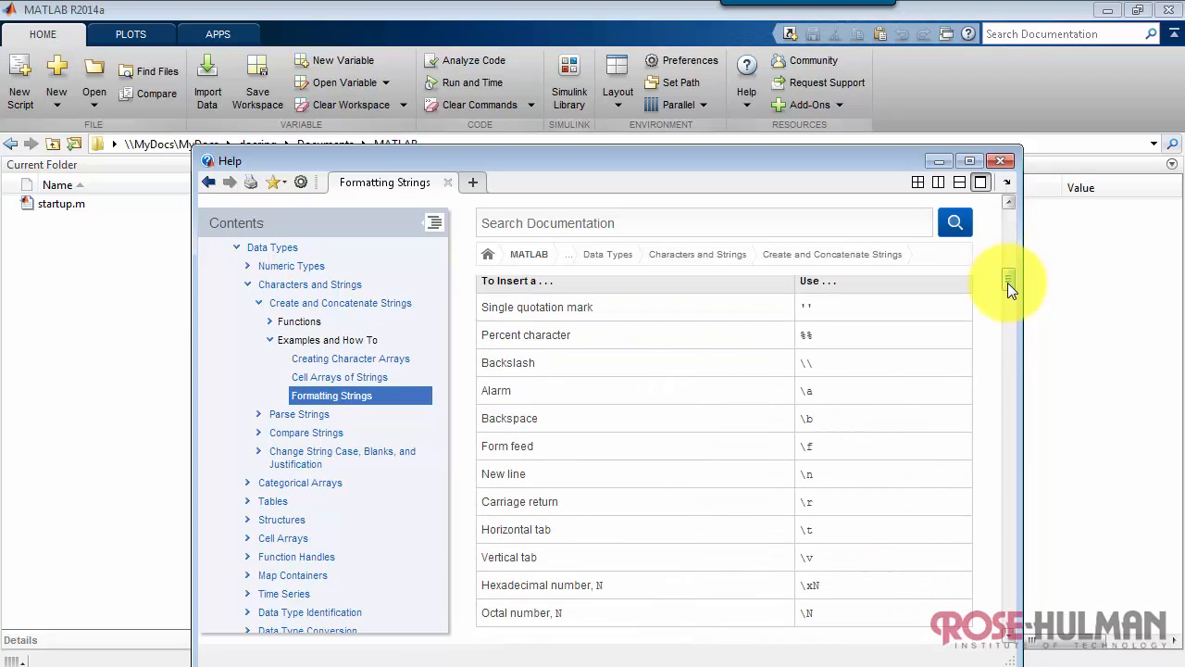